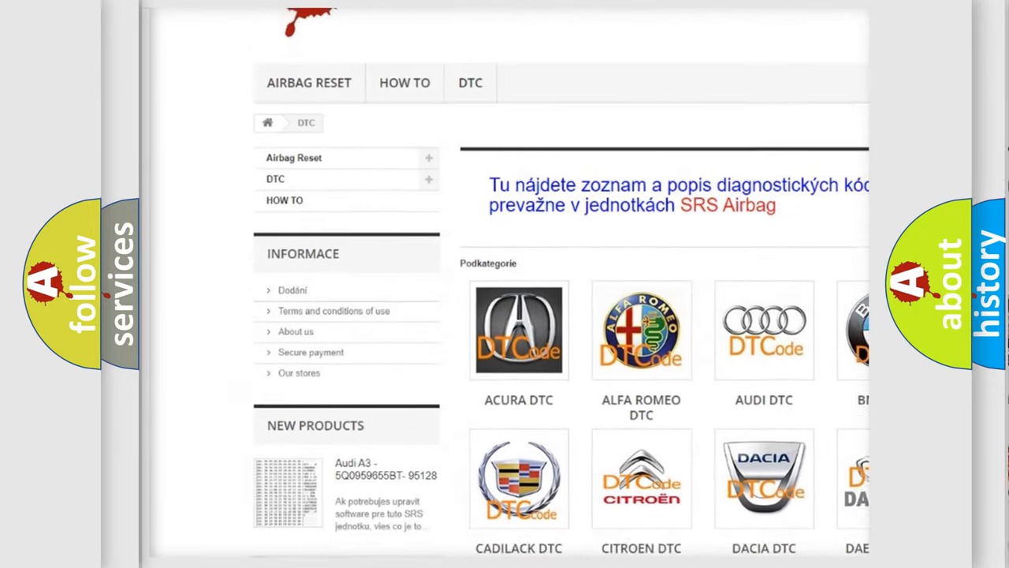
- Scroll the airbagreset.sk code list down to the B220 entries, then back up slightly
{"action": "scroll", "scroll_direction": "down", "scroll_amount": 3}
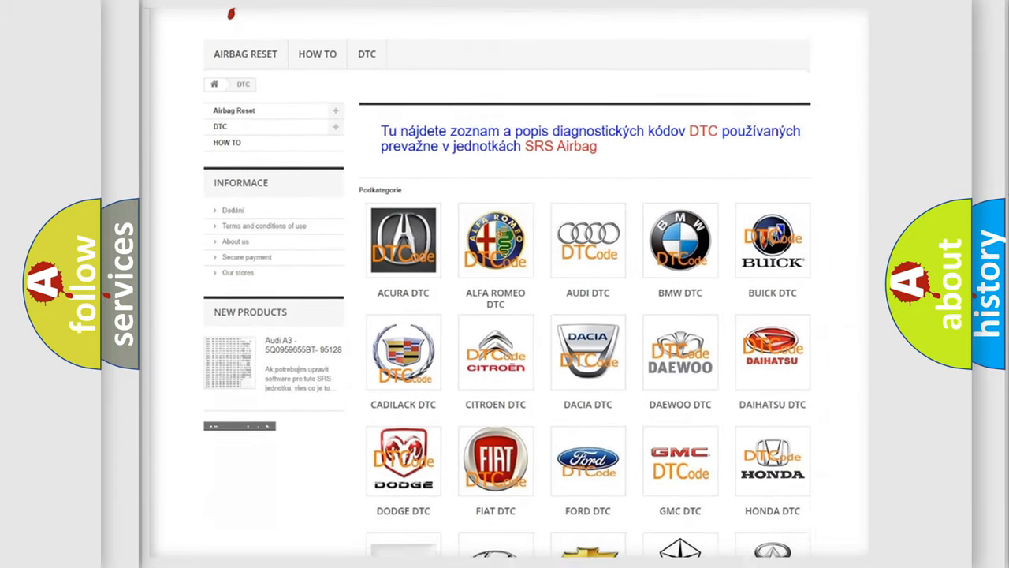
{"action": "scroll", "scroll_direction": "down", "scroll_amount": 3}
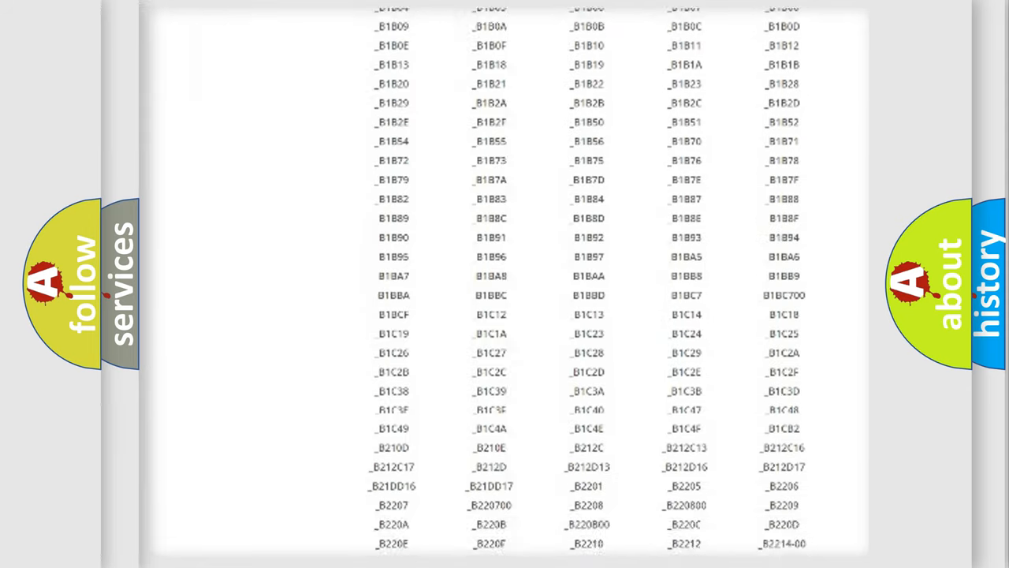
{"action": "scroll", "scroll_direction": "up", "scroll_amount": 3}
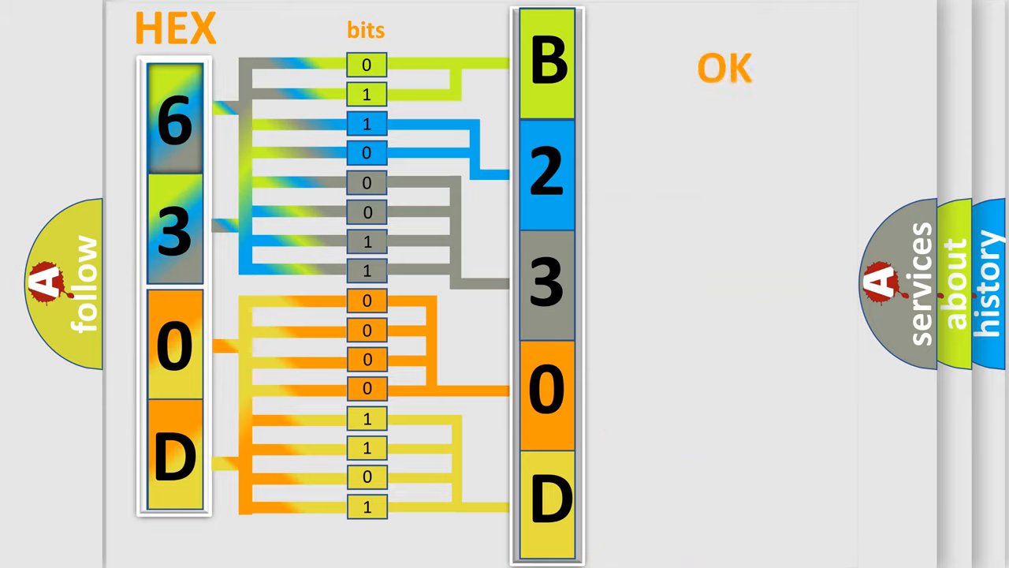
- Advance the animation to the diagram decoding hex 630D bits into B230D, marked OK
{"action": "left_click", "coordinate": [724, 67]}
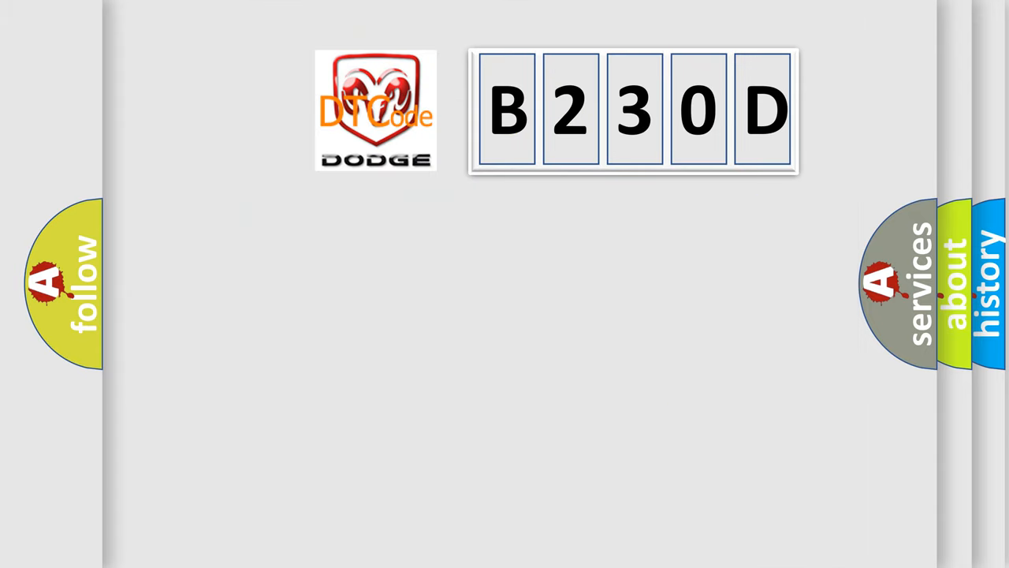